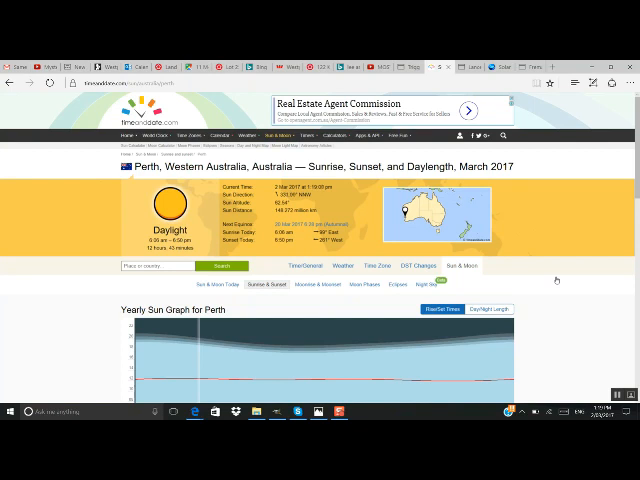
mouse_move(568, 210)
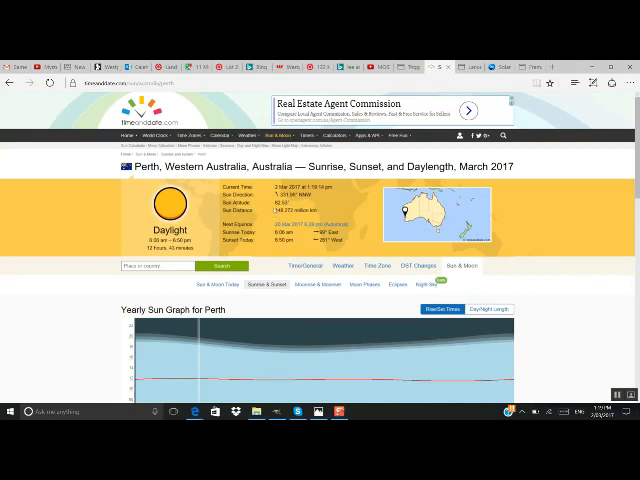
mouse_move(369, 231)
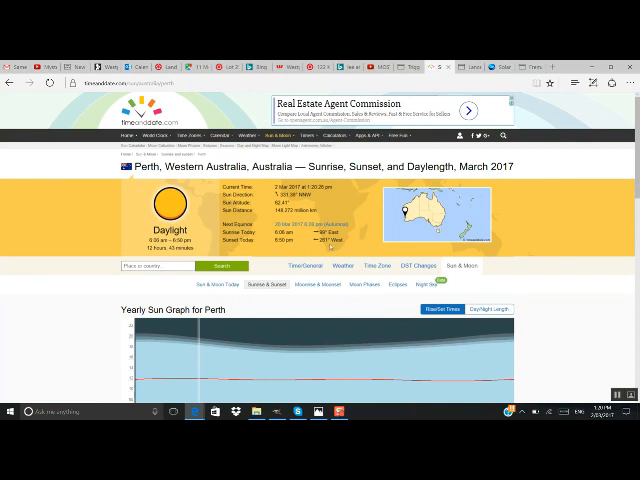
mouse_move(190, 412)
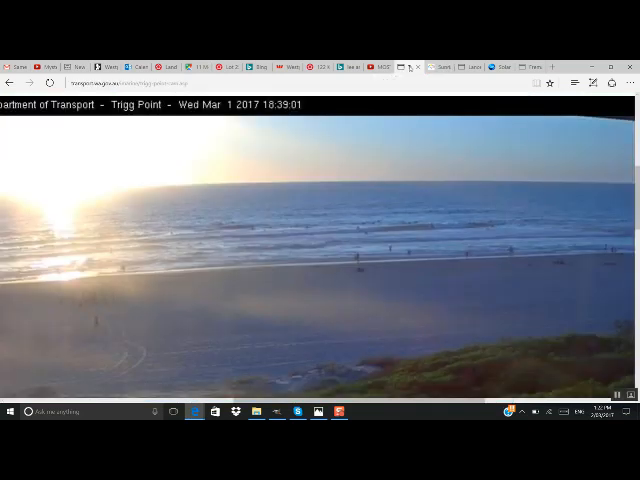
mouse_move(223, 221)
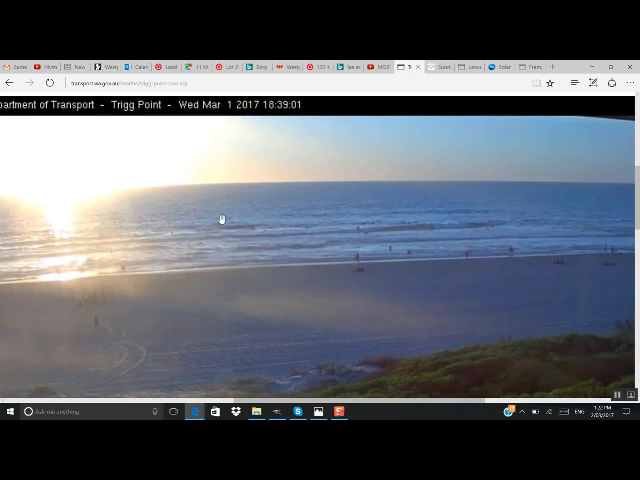
mouse_move(590, 328)
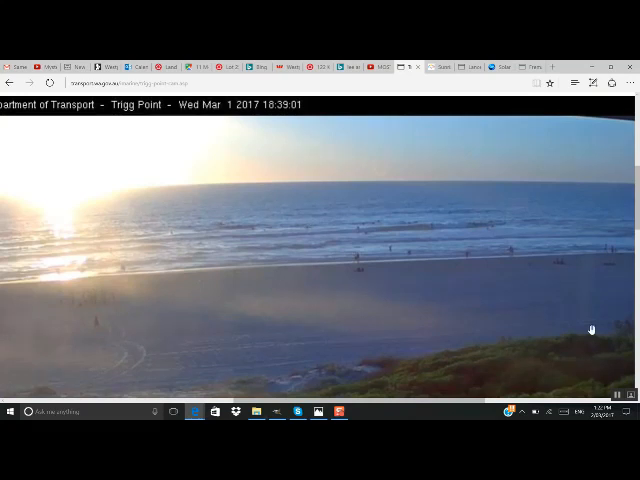
Step: Scroll down to the Trigg Point cam archive viewer
scroll("down", 3)
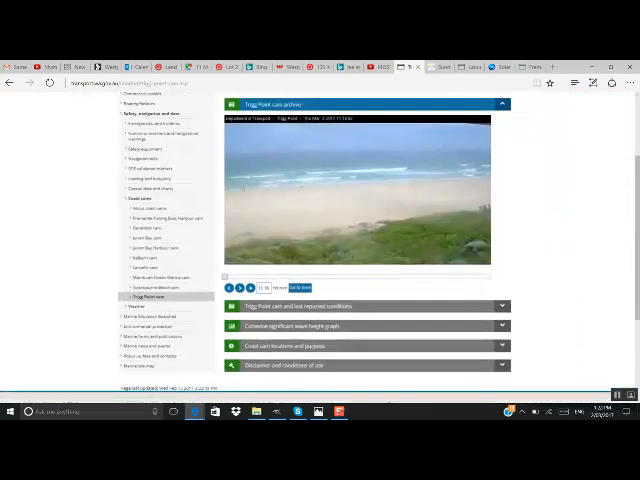
Step: Load the 18:13 archived frame of the low sun over the beach
left_click(370, 325)
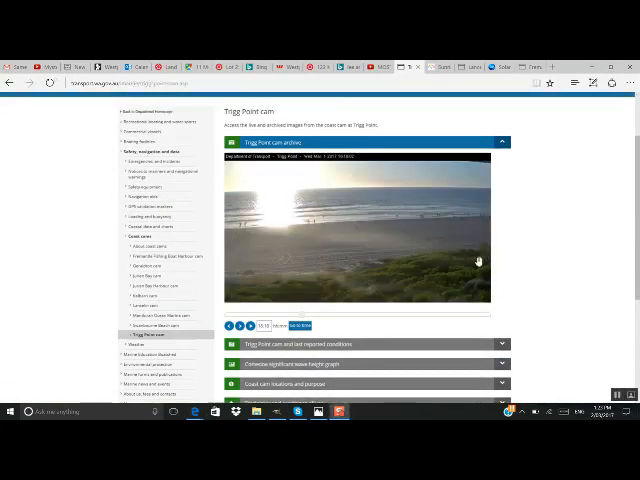
mouse_move(500, 268)
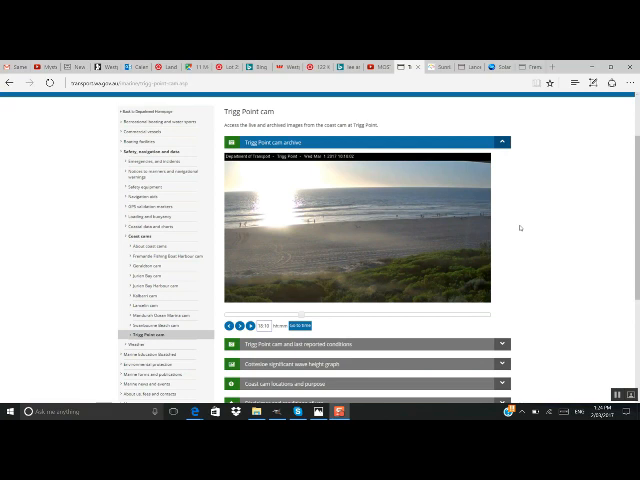
mouse_move(522, 217)
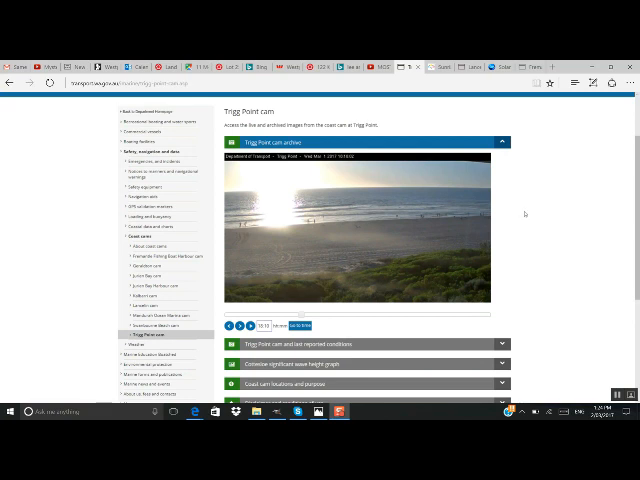
mouse_move(436, 125)
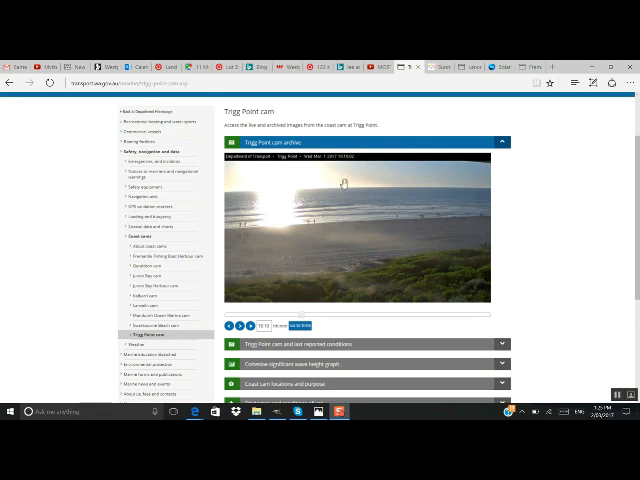
mouse_move(431, 182)
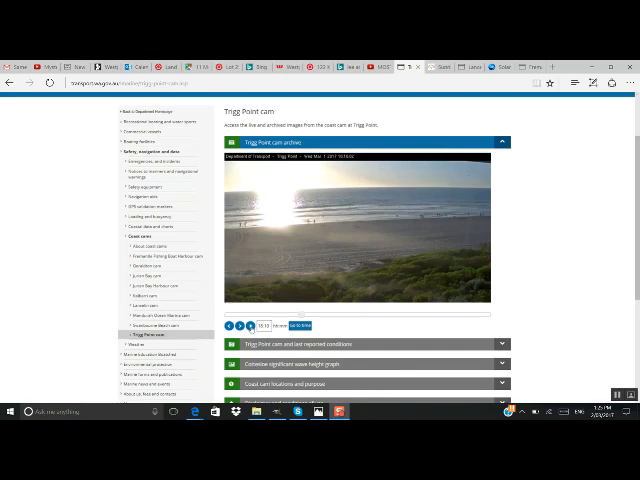
Step: Start archive playback from 18:13 and scroll down to watch frames advance
left_click(250, 326)
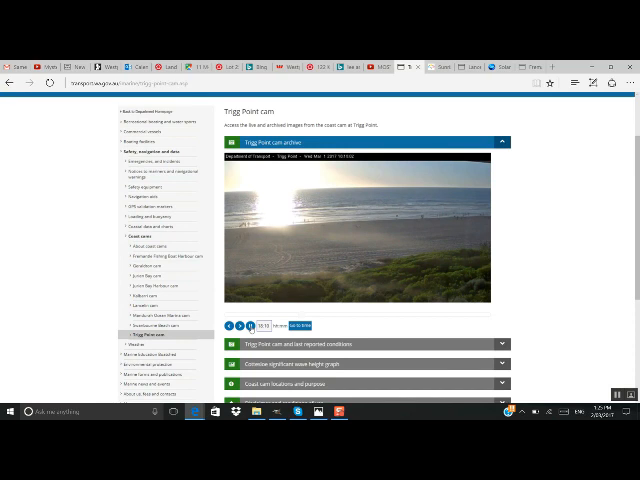
scroll("down", 3)
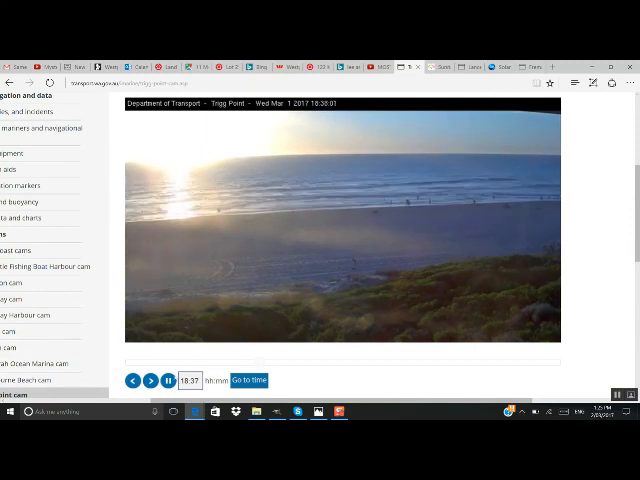
Step: Pause playback at the 18:50 sunset, then step back to 18:40
left_click(150, 380)
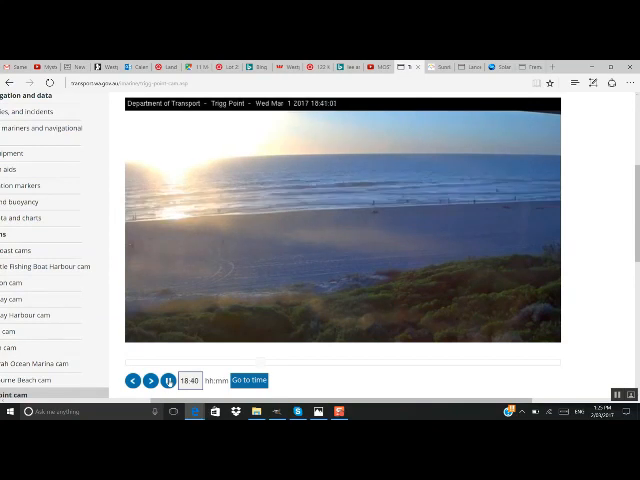
left_click(151, 381)
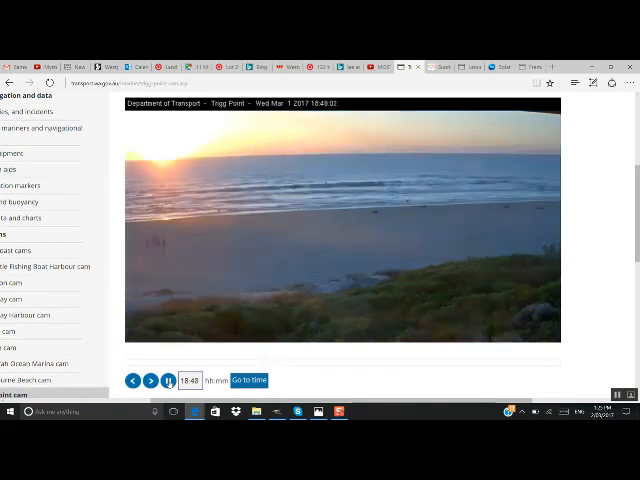
left_click(150, 381)
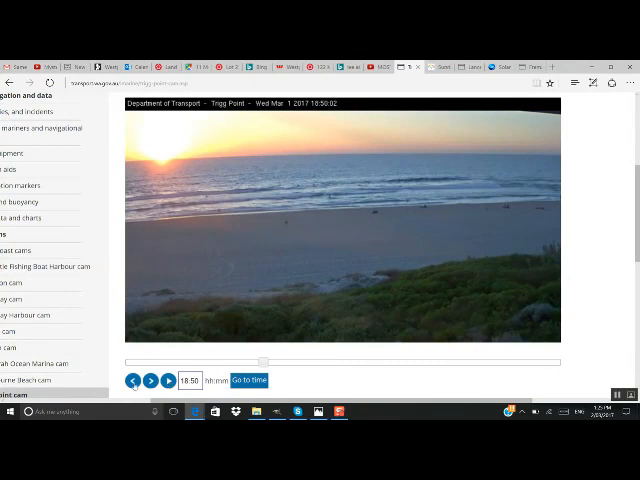
left_click(133, 381)
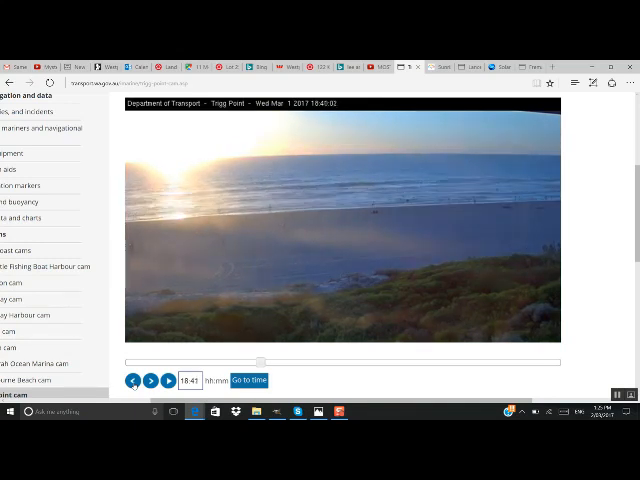
Step: Step back through the archive frames to the 18:30 image
left_click(135, 380)
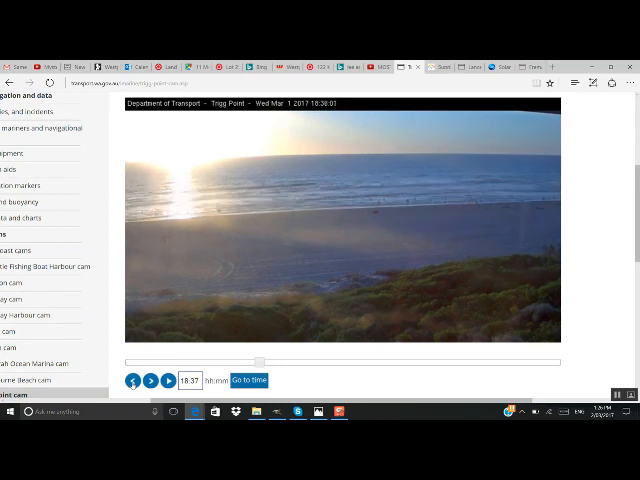
left_click(150, 381)
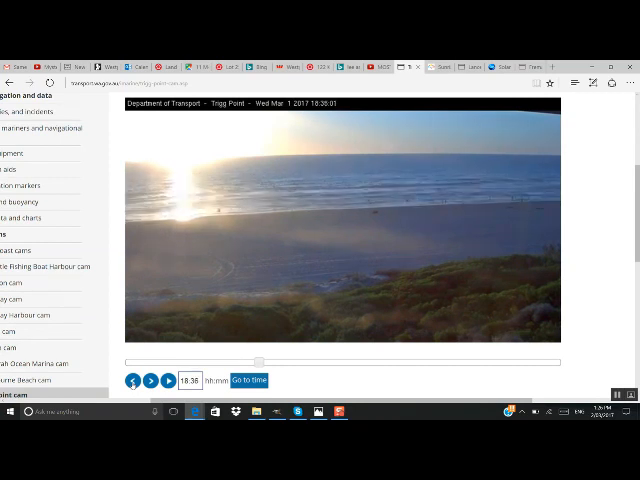
left_click(135, 381)
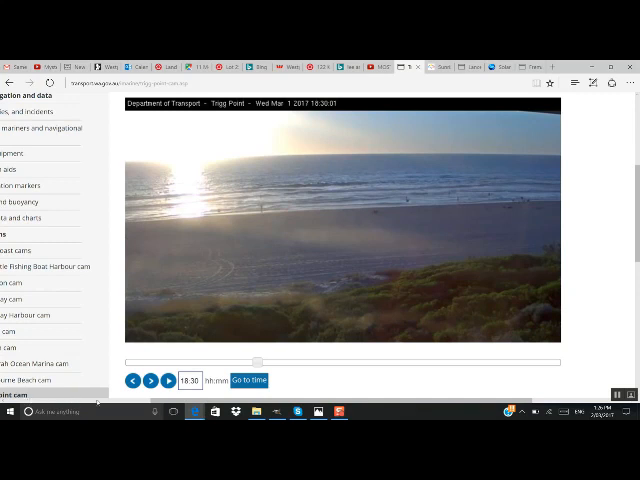
mouse_move(389, 234)
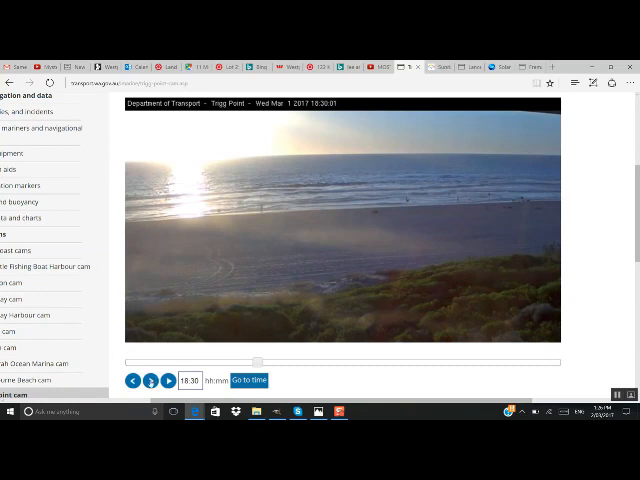
Step: Step back to the 18:26 frame with glare on the beach
left_click(152, 380)
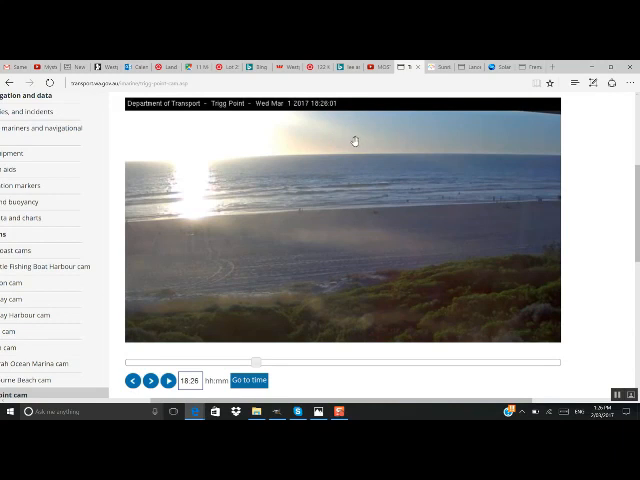
mouse_move(307, 126)
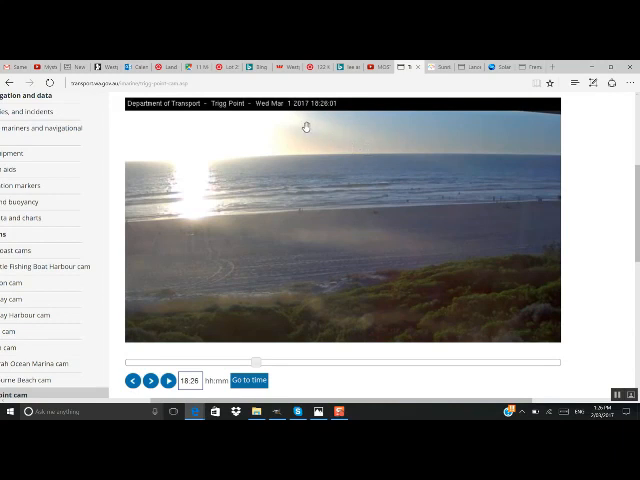
mouse_move(389, 143)
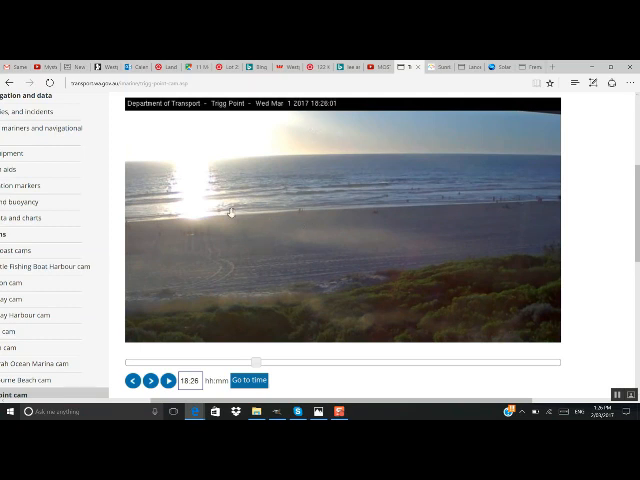
mouse_move(200, 218)
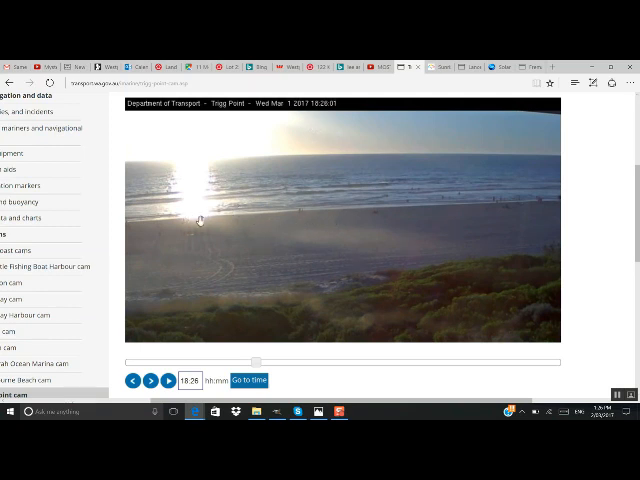
mouse_move(489, 276)
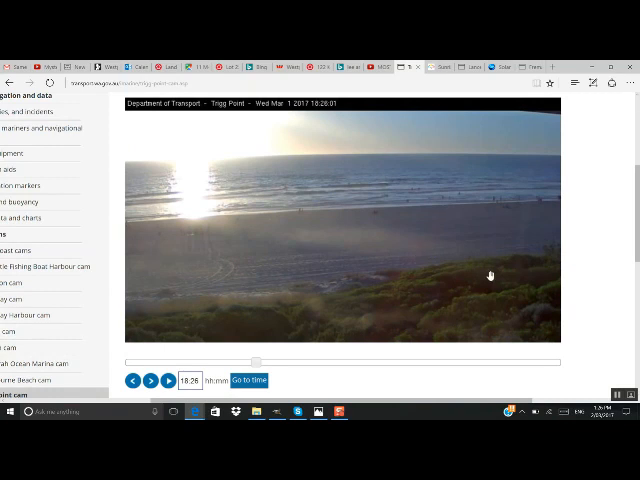
mouse_move(398, 253)
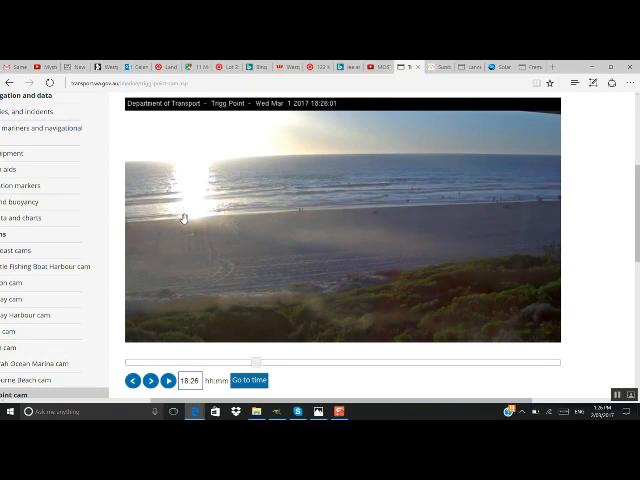
mouse_move(193, 304)
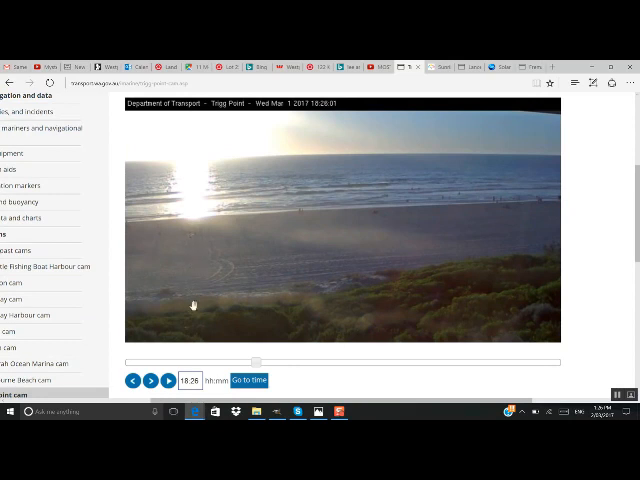
mouse_move(283, 142)
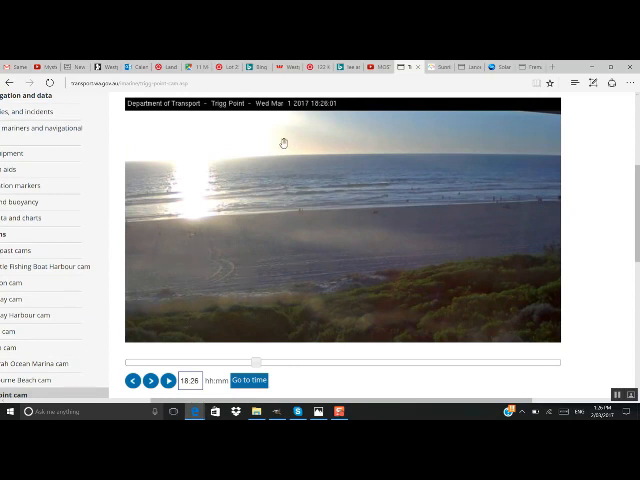
mouse_move(337, 138)
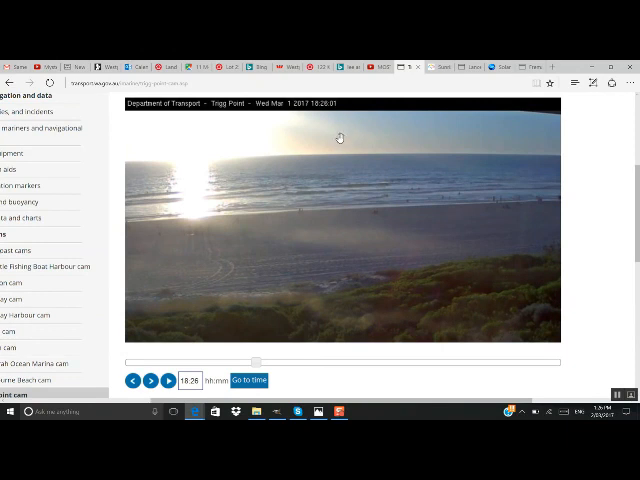
mouse_move(325, 132)
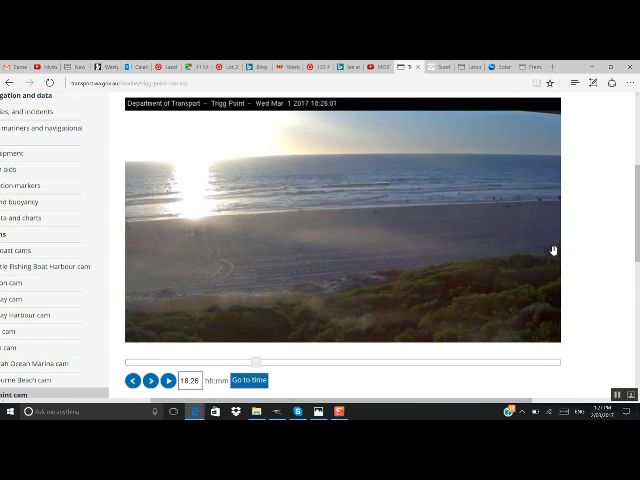
mouse_move(521, 233)
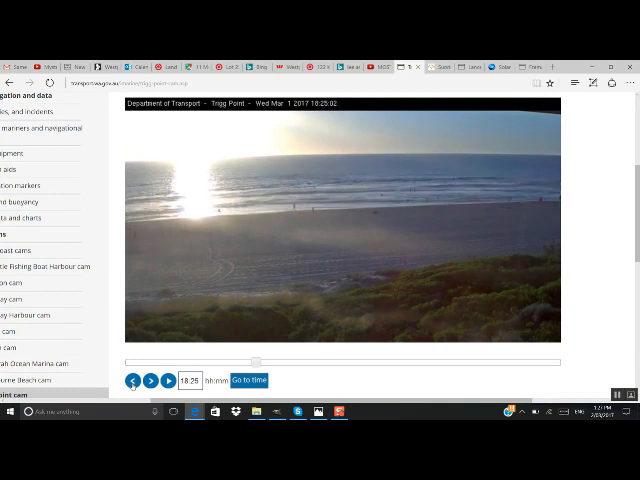
Step: Step back to the 18:23 frame with strong glare on the sea
left_click(135, 380)
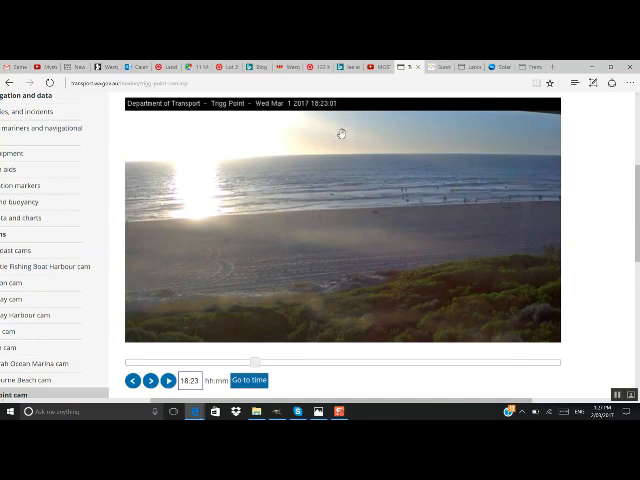
mouse_move(329, 157)
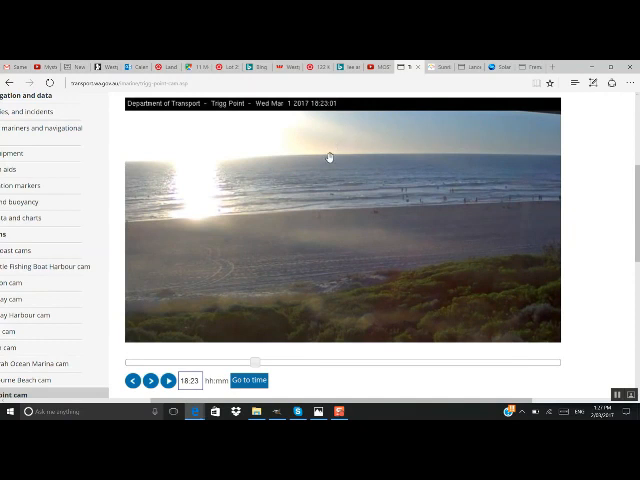
mouse_move(437, 165)
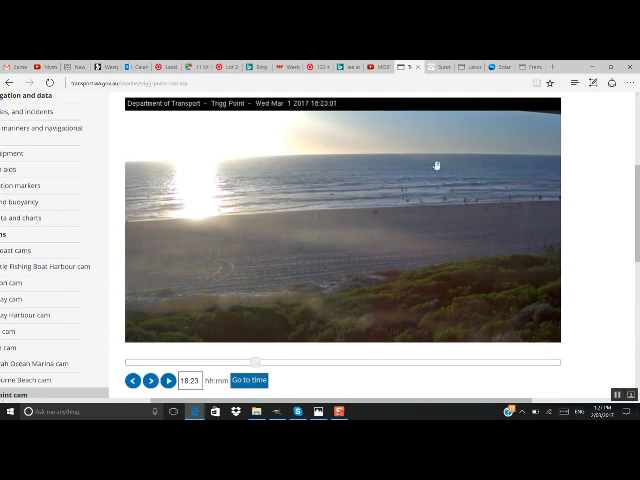
mouse_move(205, 280)
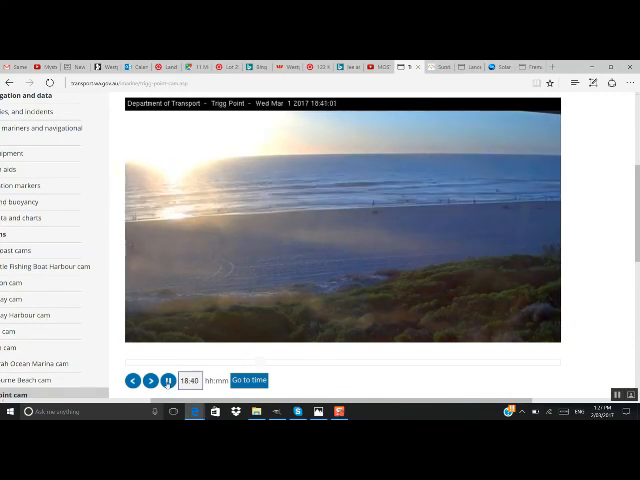
Step: Pause the time-lapse at the 18:39 frame
left_click(168, 380)
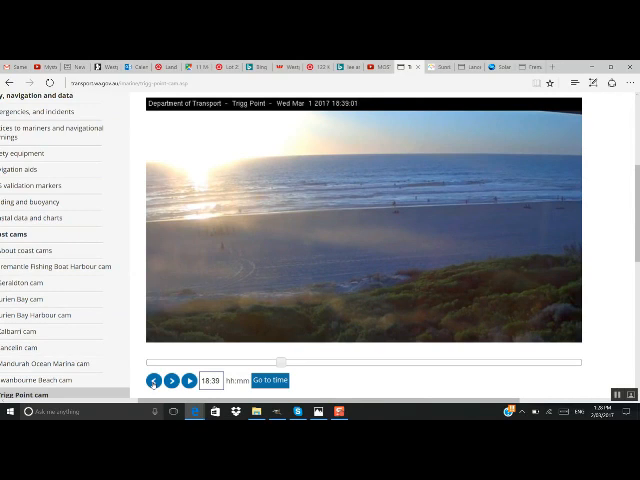
Step: Step back from 18:35 to 18:29 and play forward to about 18:48
left_click(153, 380)
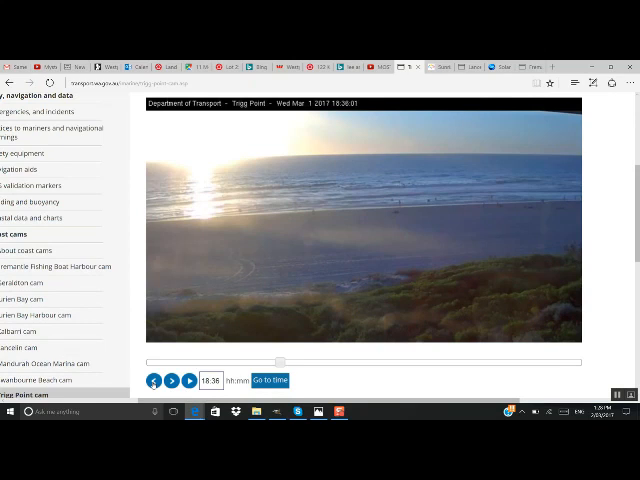
left_click(153, 381)
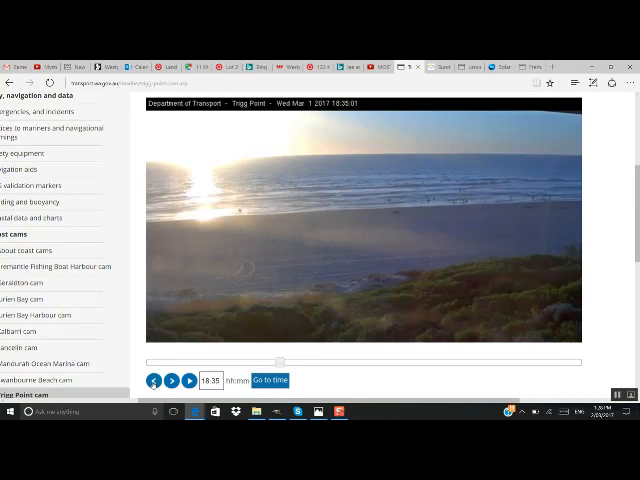
mouse_move(384, 248)
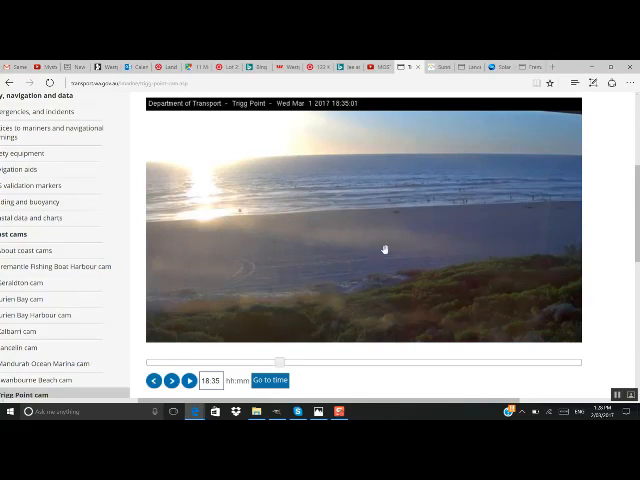
mouse_move(408, 141)
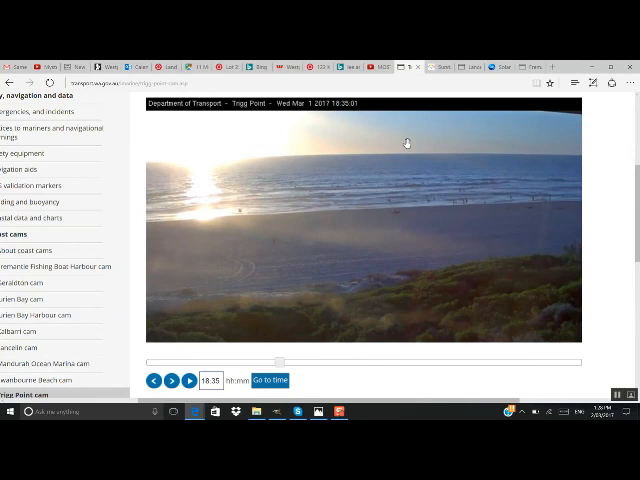
mouse_move(382, 135)
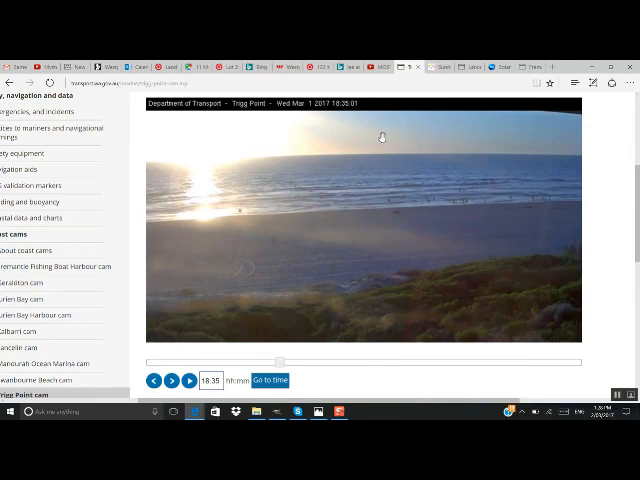
mouse_move(232, 309)
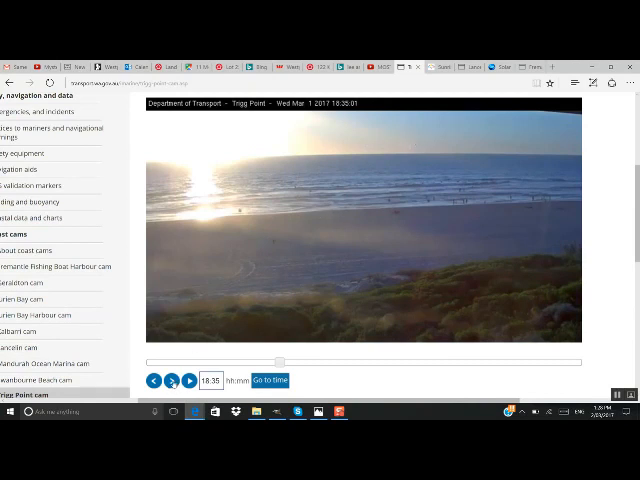
left_click(171, 380)
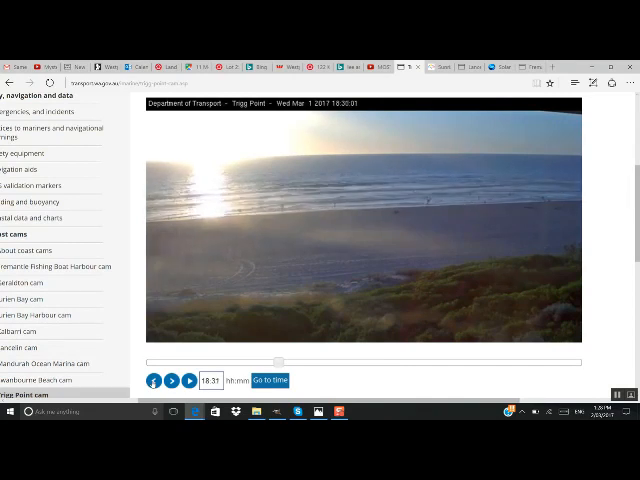
left_click(153, 381)
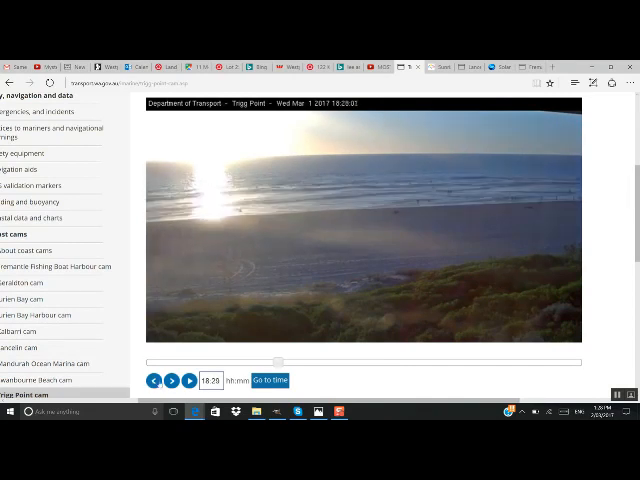
left_click(189, 380)
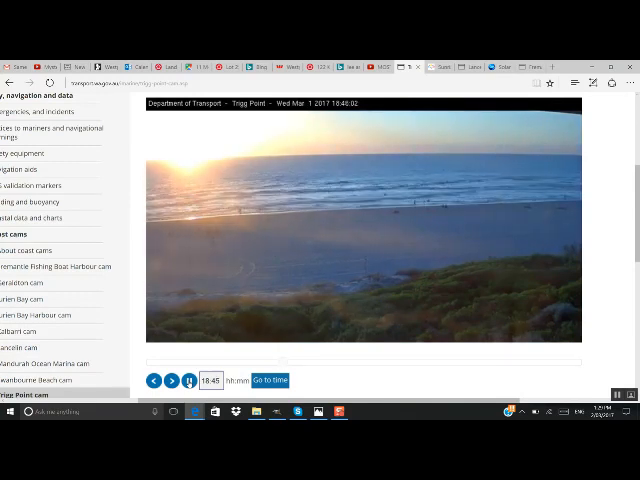
Step: Pause and resume past 18:51, then step back to 18:32
left_click(170, 380)
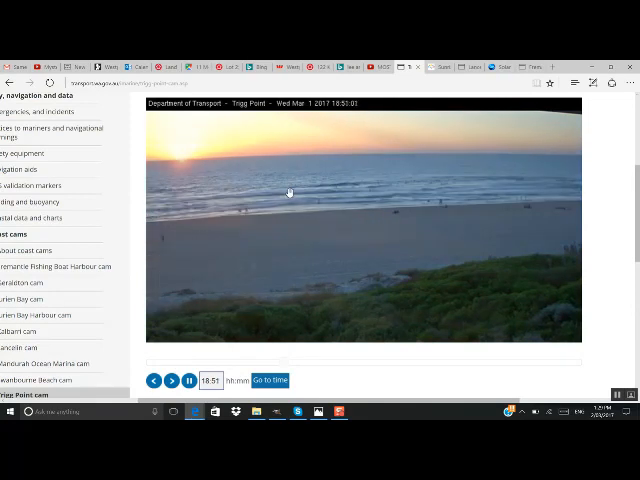
left_click(189, 380)
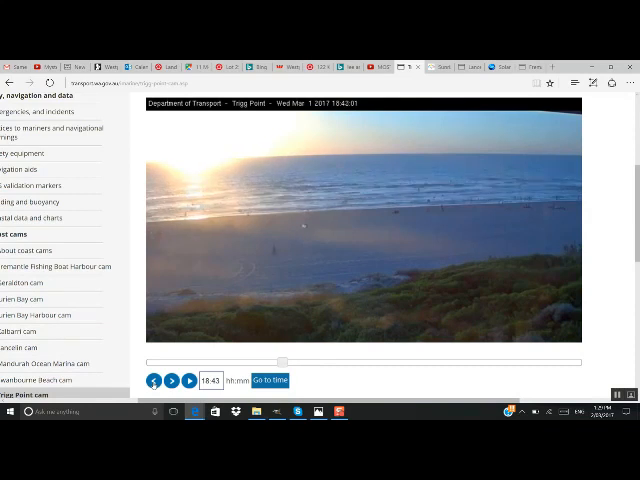
left_click(154, 381)
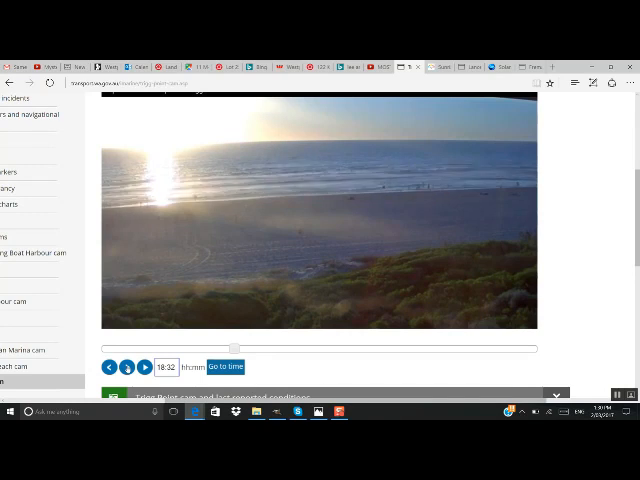
Step: Step the beach cam archive forward from 18:32 through 18:37 to the 18:39 image
left_click(144, 367)
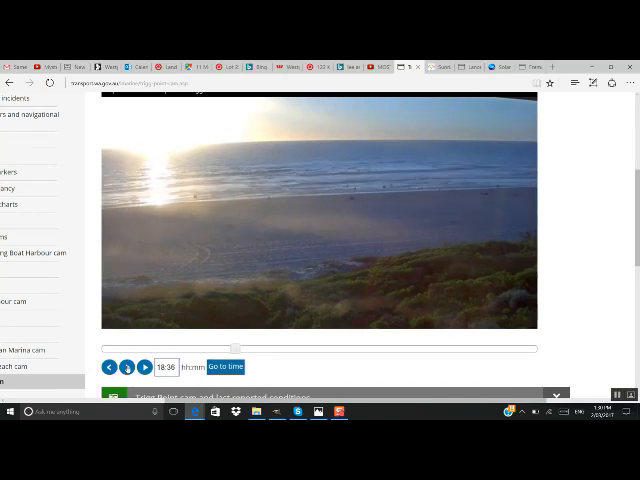
left_click(142, 367)
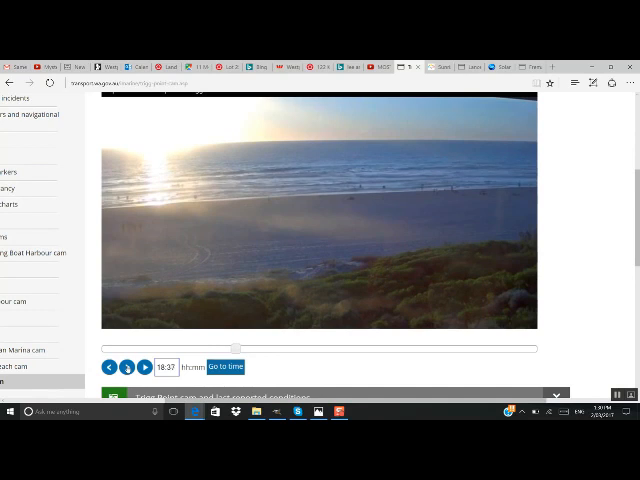
mouse_move(375, 135)
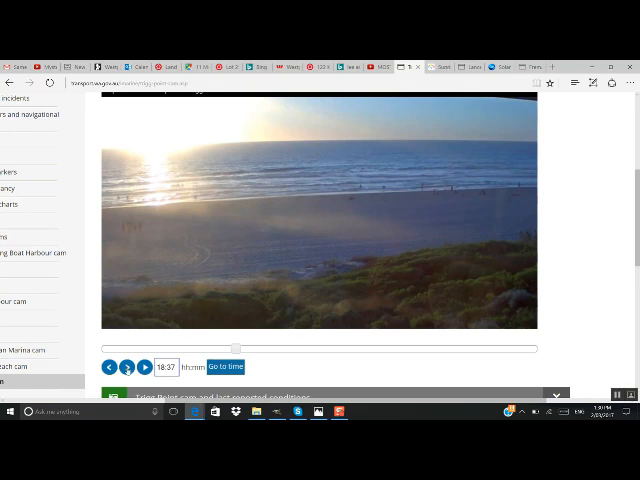
left_click(152, 367)
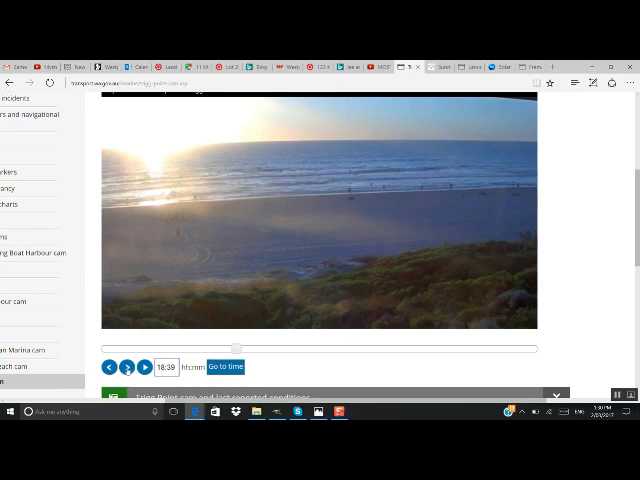
mouse_move(188, 233)
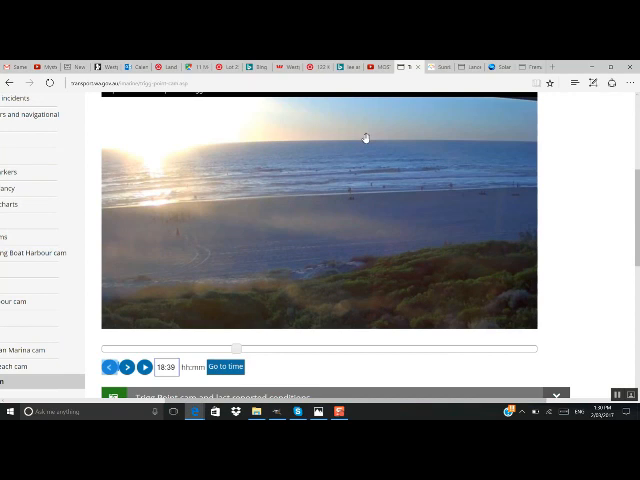
mouse_move(298, 217)
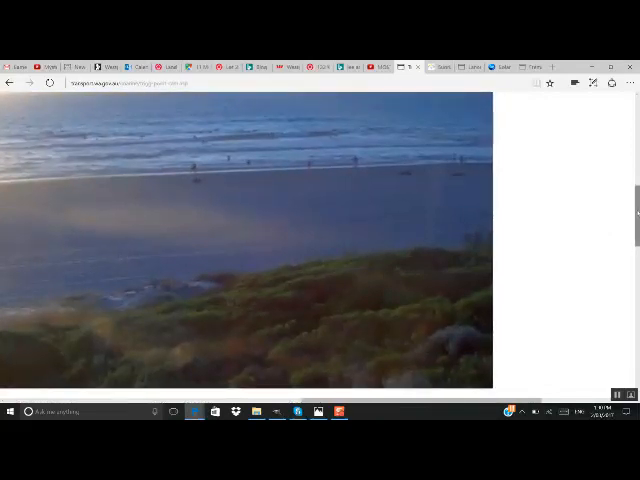
Step: Scroll the cam page to show the full 18:39:01 Trigg Point frame
scroll("up", 3)
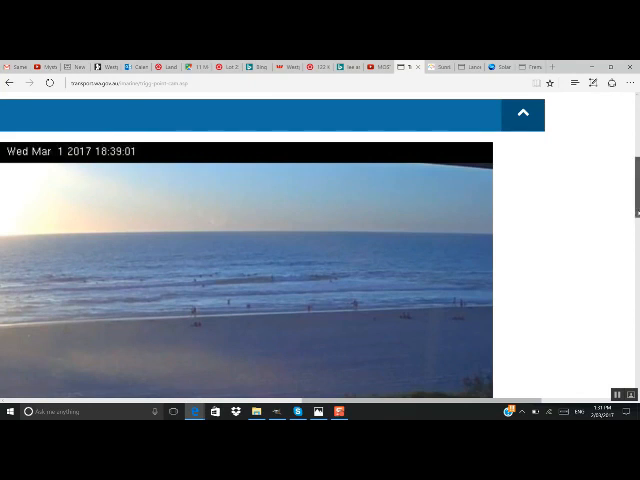
left_click(522, 114)
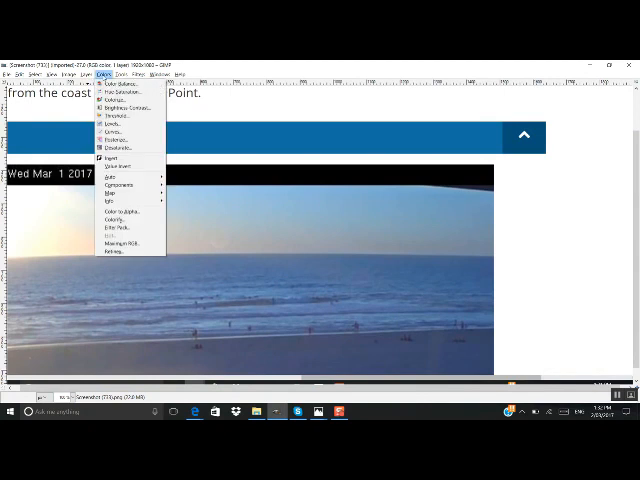
mouse_move(120, 92)
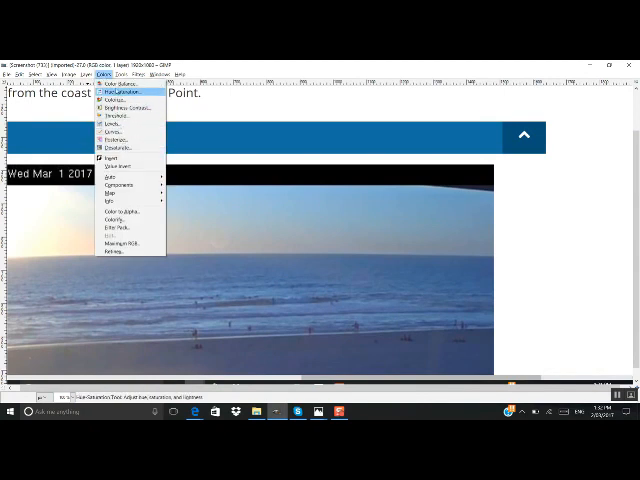
mouse_move(110, 130)
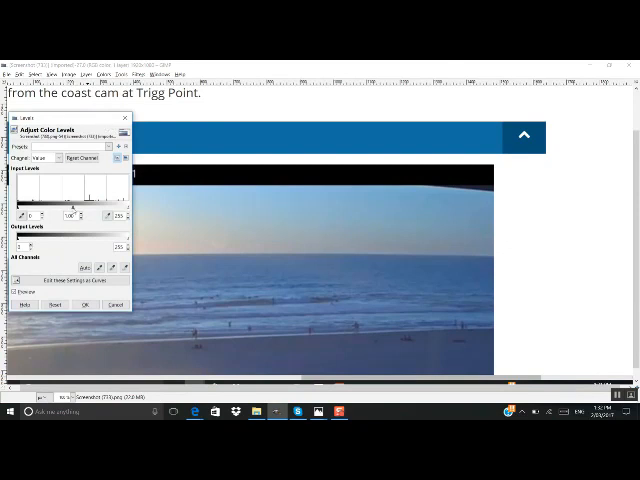
Step: Darken the screenshot's midtones with a Levels gamma of about 0.30
left_click_drag(72, 204, 90, 204)
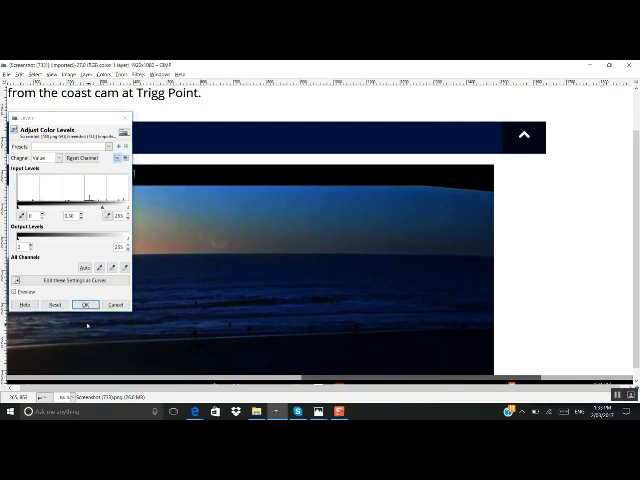
left_click(86, 305)
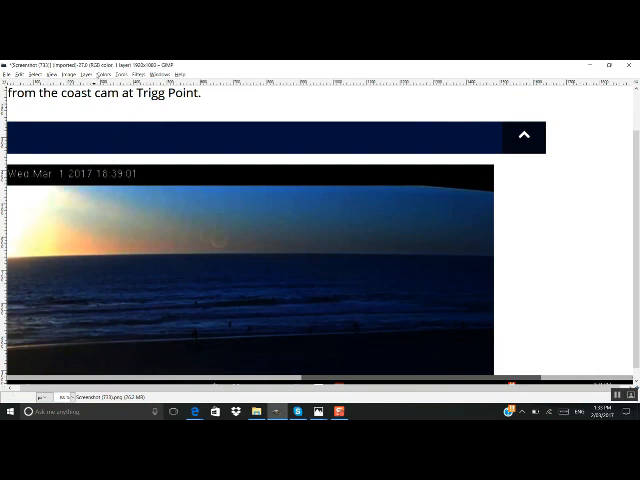
left_click(106, 74)
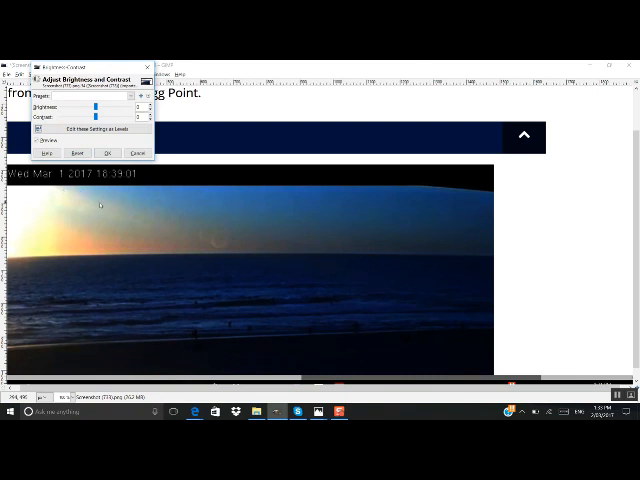
mouse_move(60, 218)
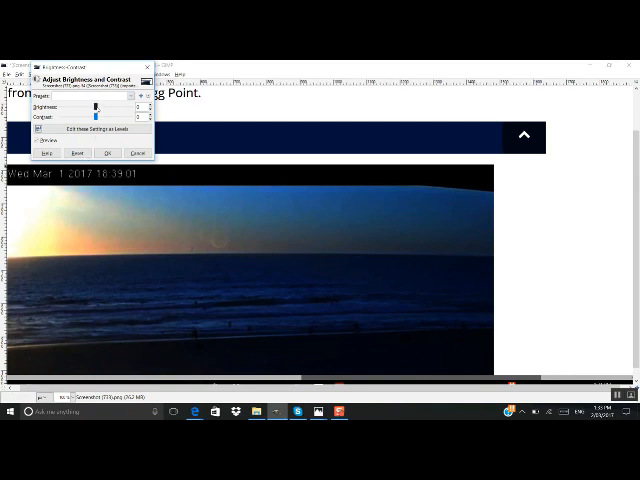
Step: Set Brightness to about 20 and Contrast to about 50 on the screenshot
left_click_drag(95, 106, 105, 106)
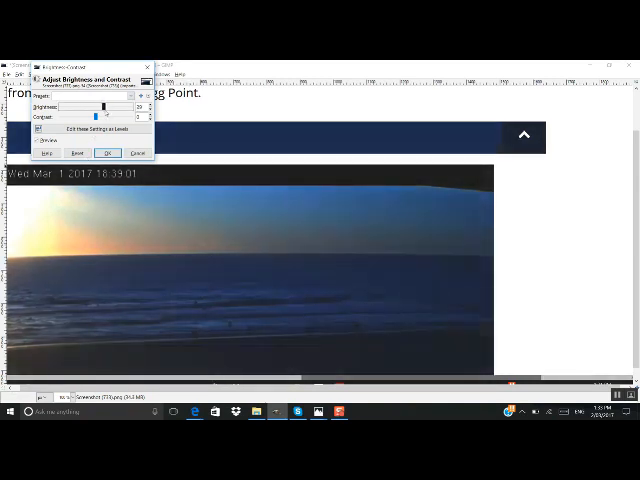
left_click_drag(101, 117, 113, 117)
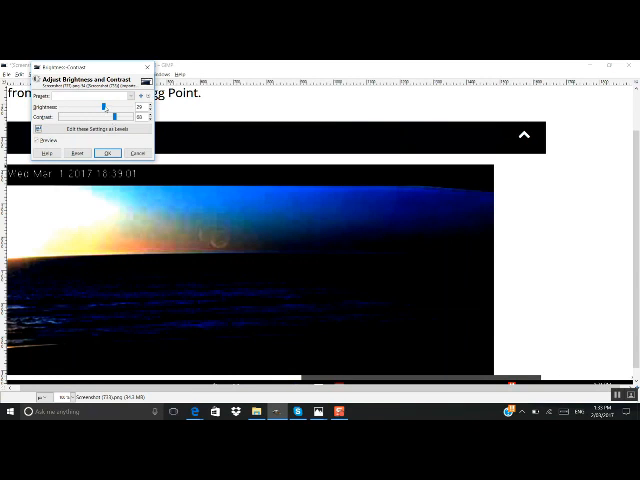
left_click_drag(107, 106, 100, 106)
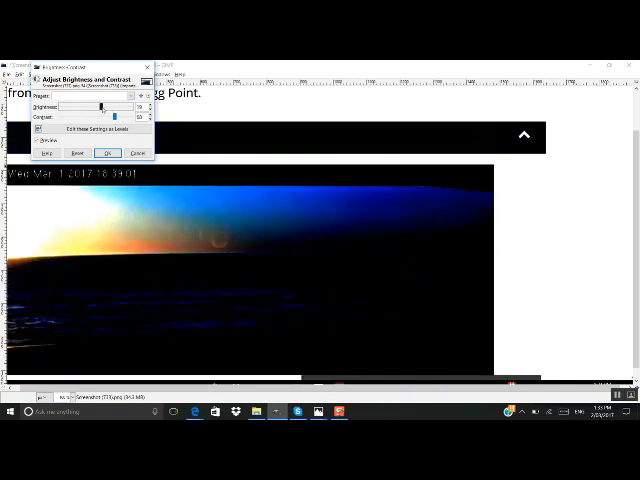
left_click_drag(101, 106, 115, 106)
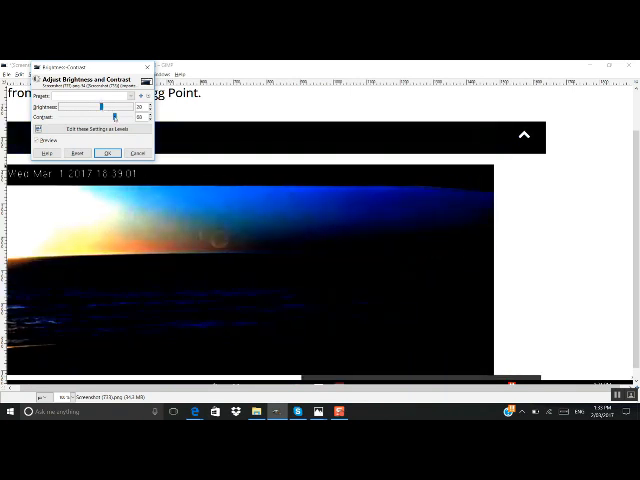
left_click_drag(100, 105, 105, 105)
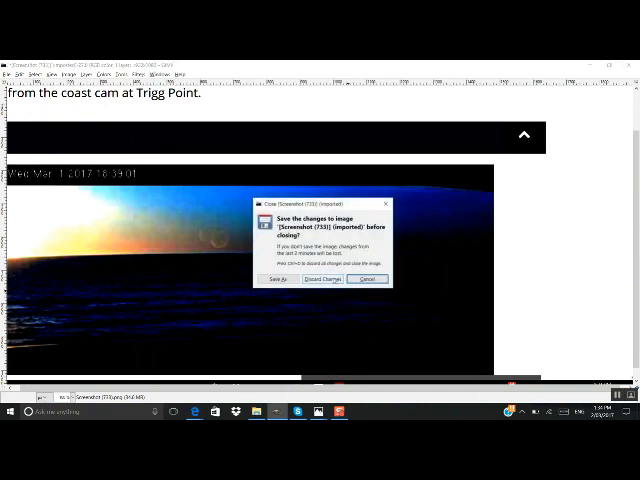
Step: Discard the edits, reopen and maximize the original screenshot, and invert its colours
left_click(322, 279)
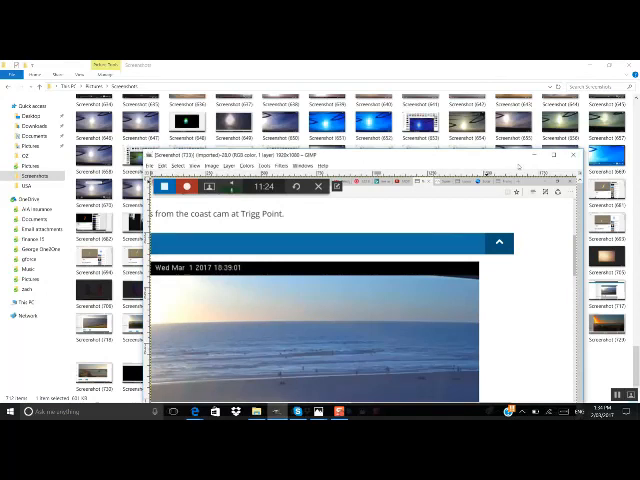
left_click(561, 155)
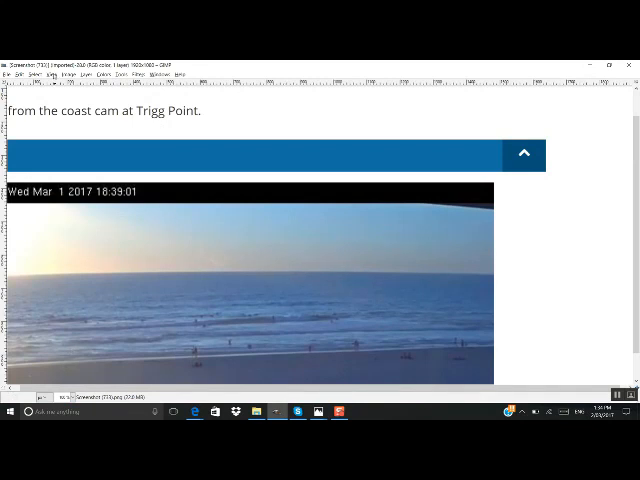
left_click(104, 74)
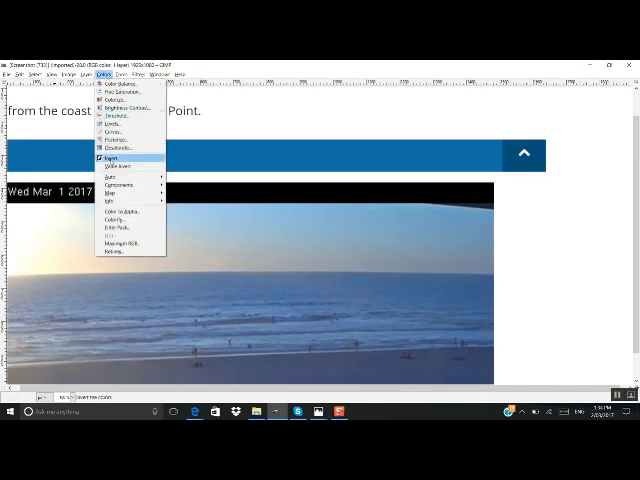
left_click(106, 157)
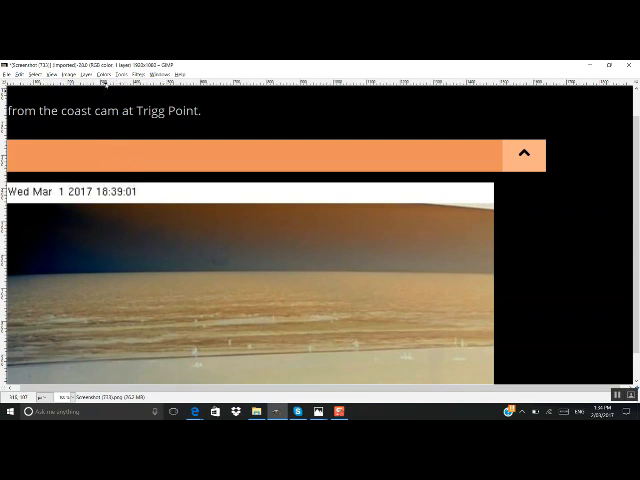
left_click(101, 73)
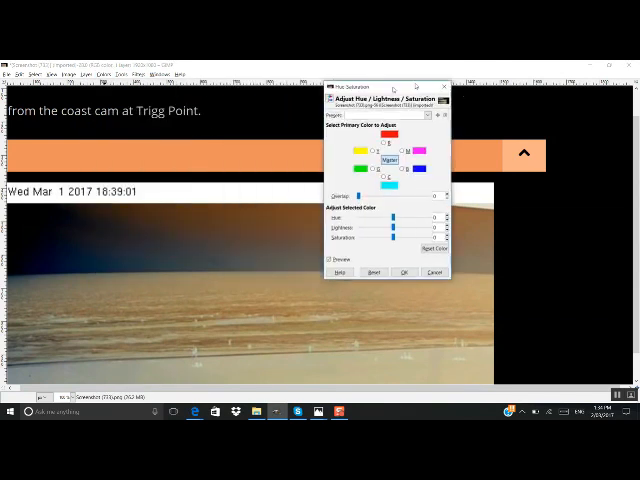
Step: Preview Hue about 20, Lightness -40 and Saturation 100 on the inverted screenshot
left_click_drag(390, 90, 535, 83)
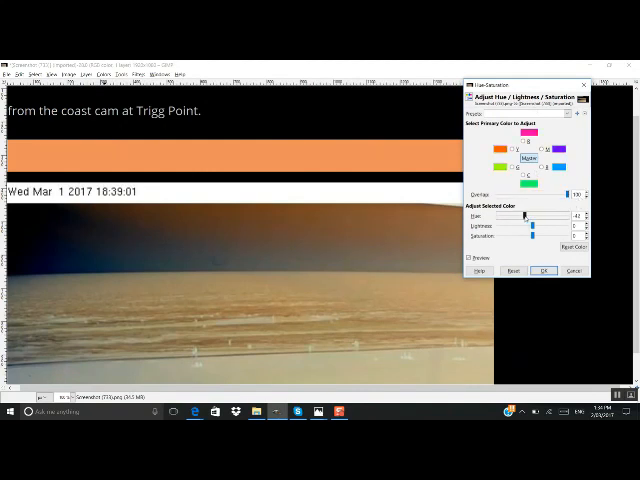
left_click_drag(525, 215, 550, 215)
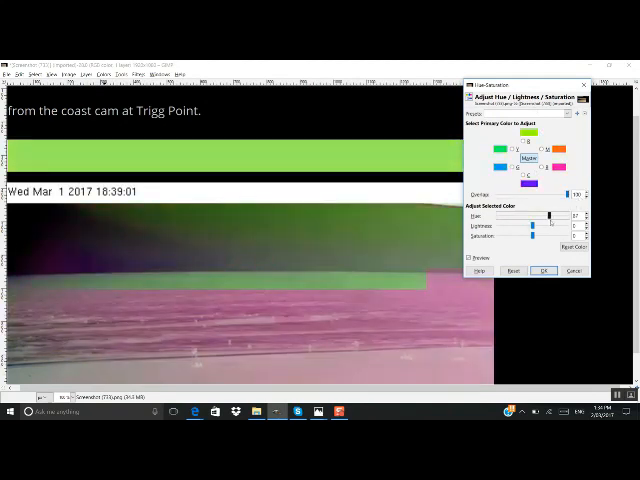
left_click_drag(525, 215, 548, 215)
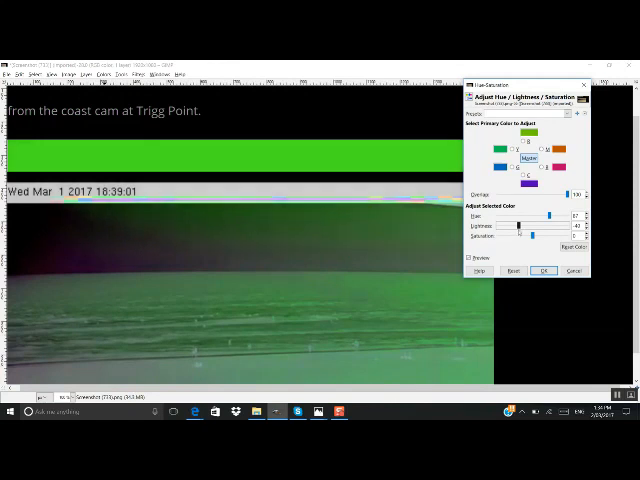
left_click_drag(520, 235, 555, 235)
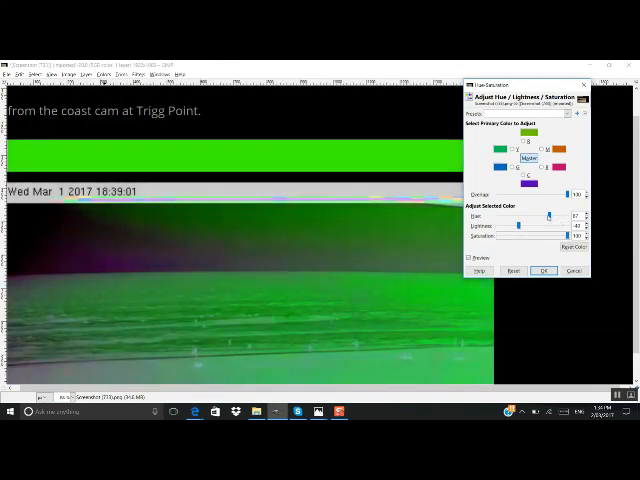
left_click_drag(553, 216, 520, 216)
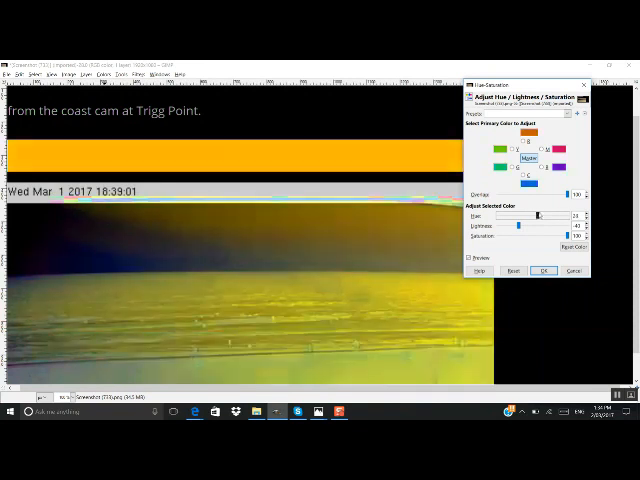